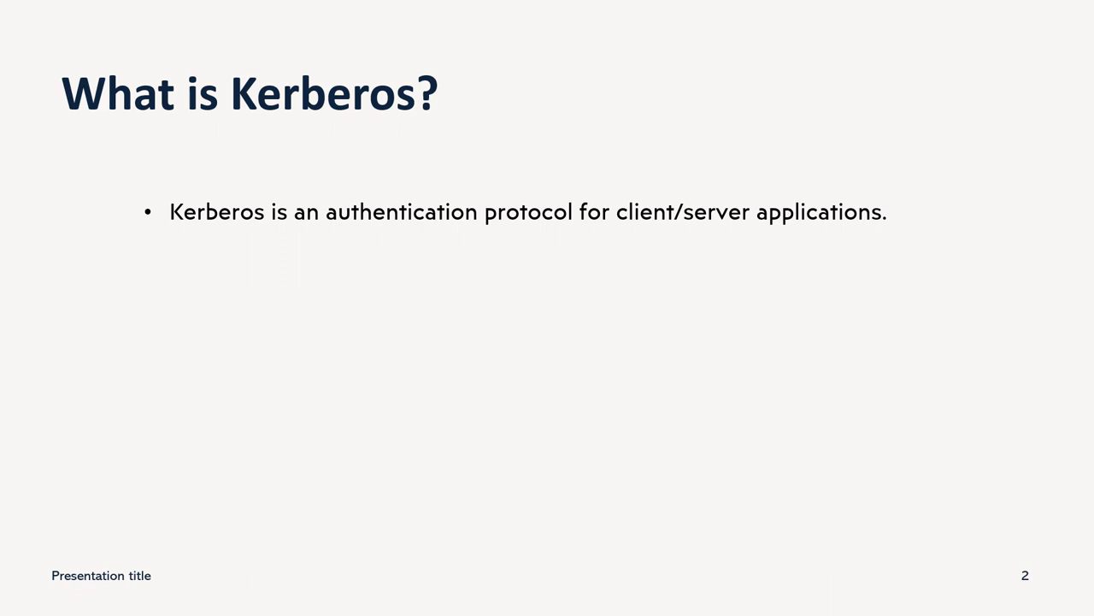
pyautogui.write('It is designed for security and authentication .')
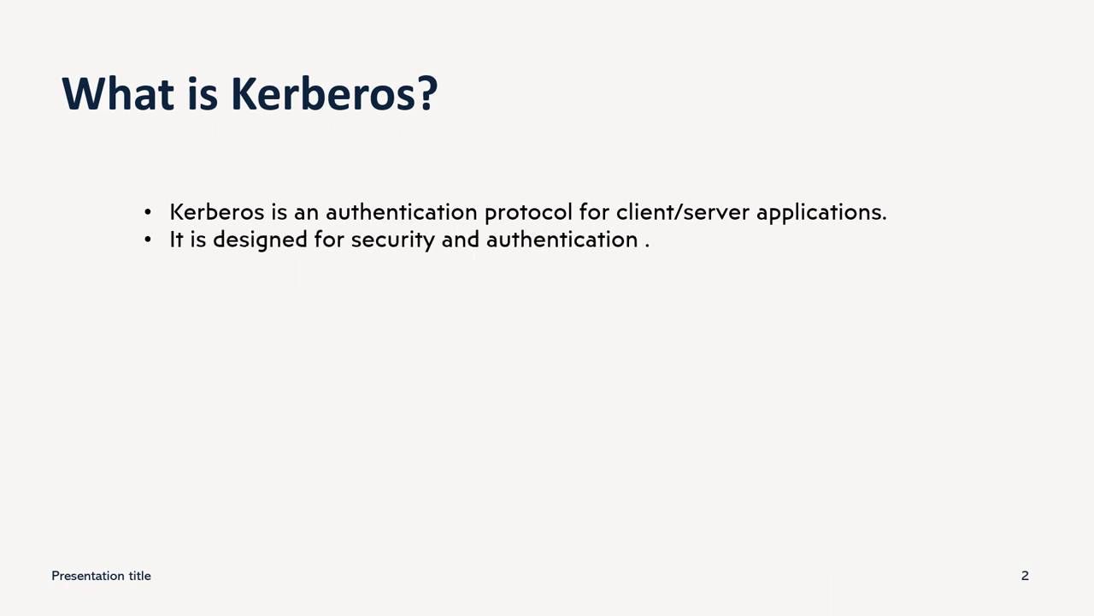